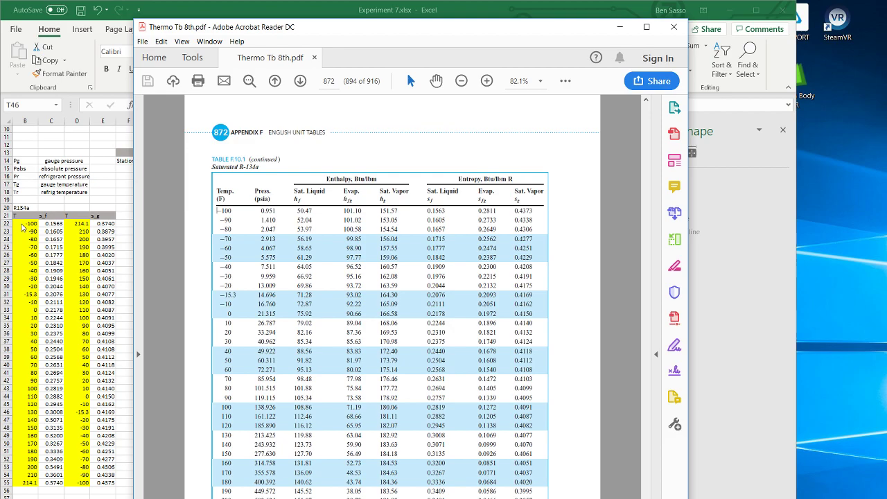
mouse_move(27, 490)
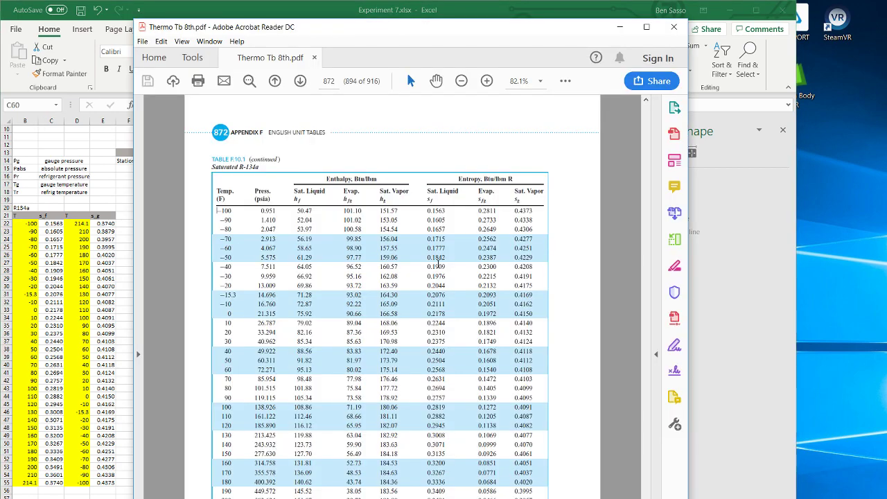
mouse_move(516, 210)
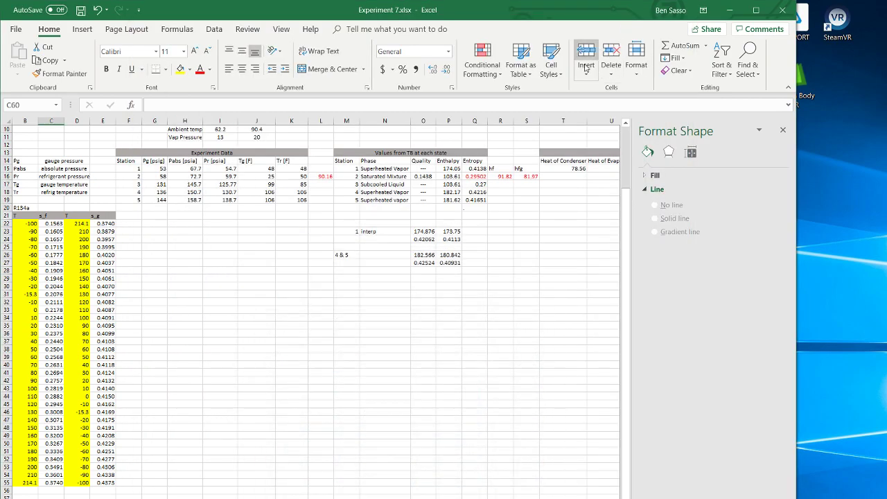
Insert an empty scatter chart and open its Select Data dialog.
left_click(82, 29)
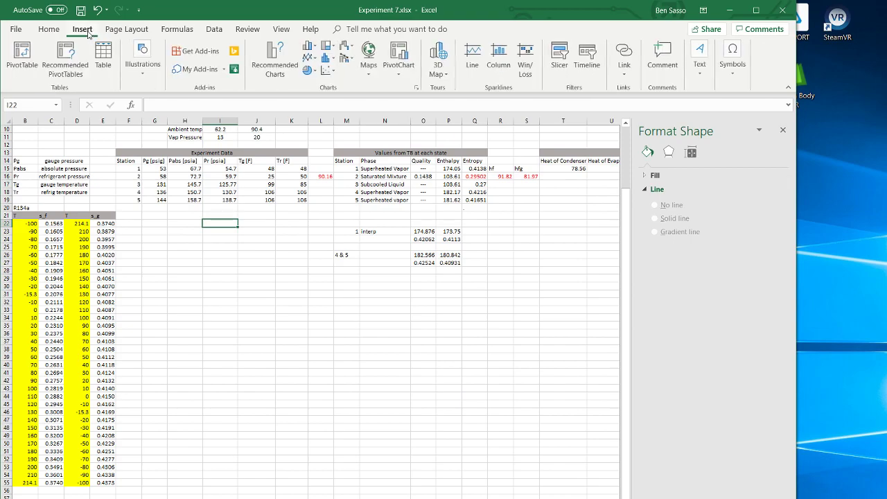
left_click(329, 70)
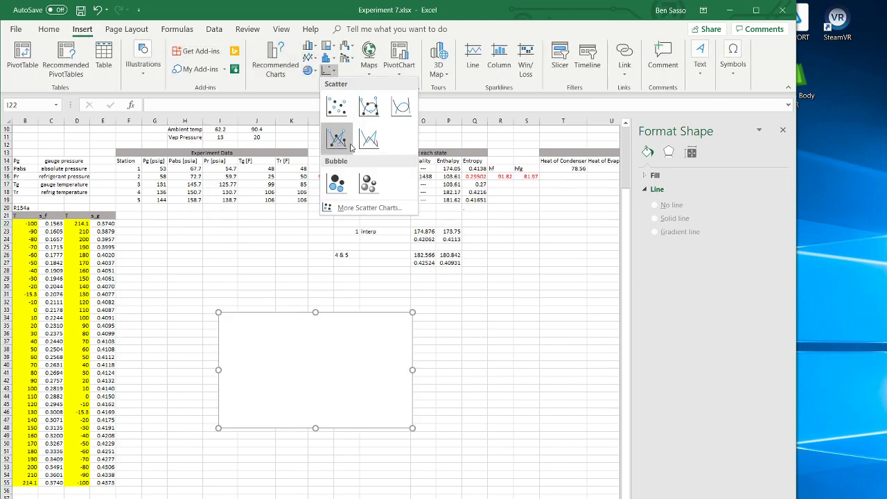
left_click(337, 137)
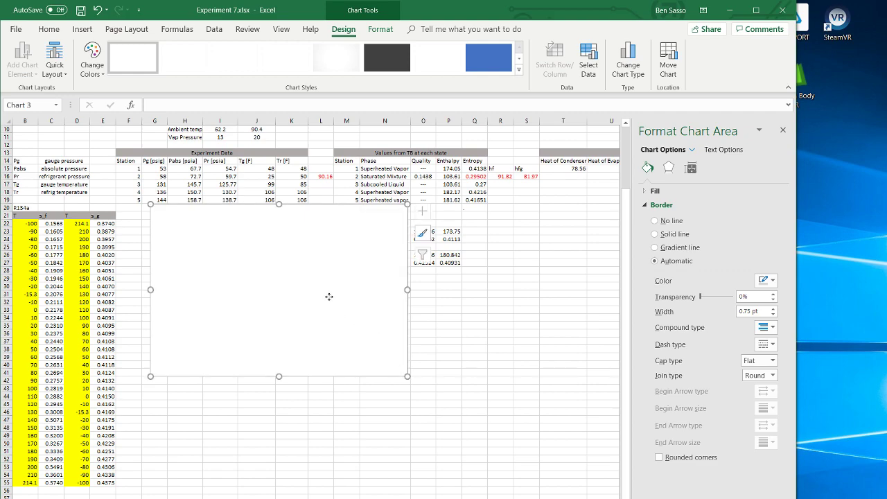
left_click(589, 59)
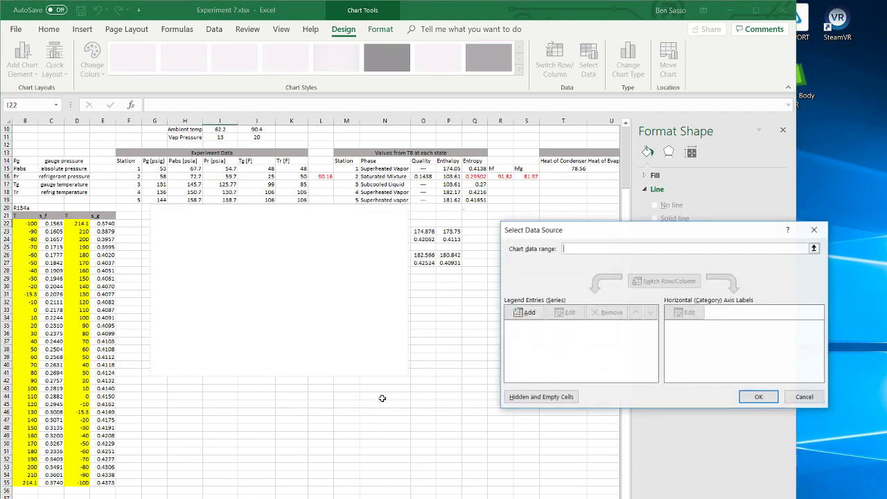
Add series 'Saturated Liquid' (X C22:C55, Y B22:B55) and start the vapor series (X E22:E55, Y D22:D55).
left_click(526, 312)
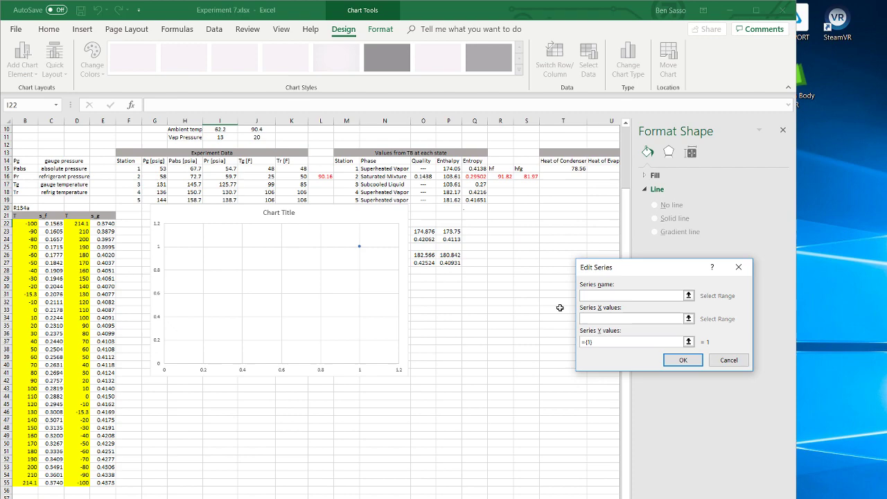
type("Saturated l")
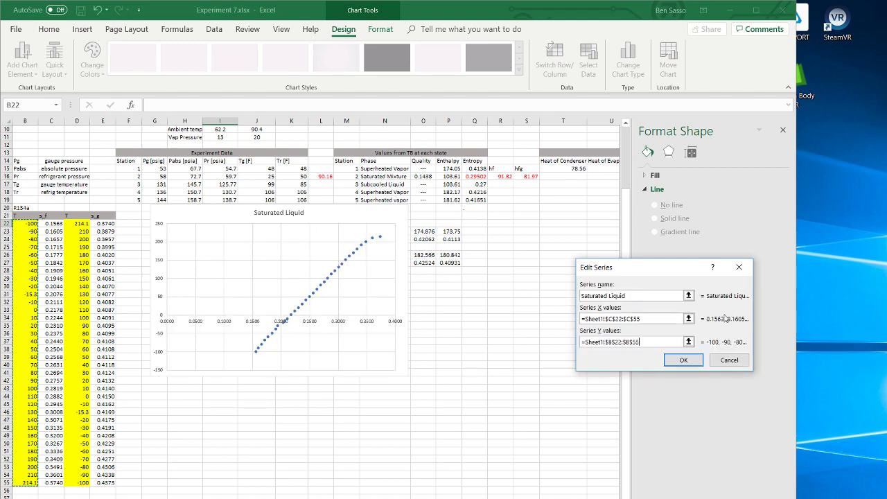
left_click(683, 359)
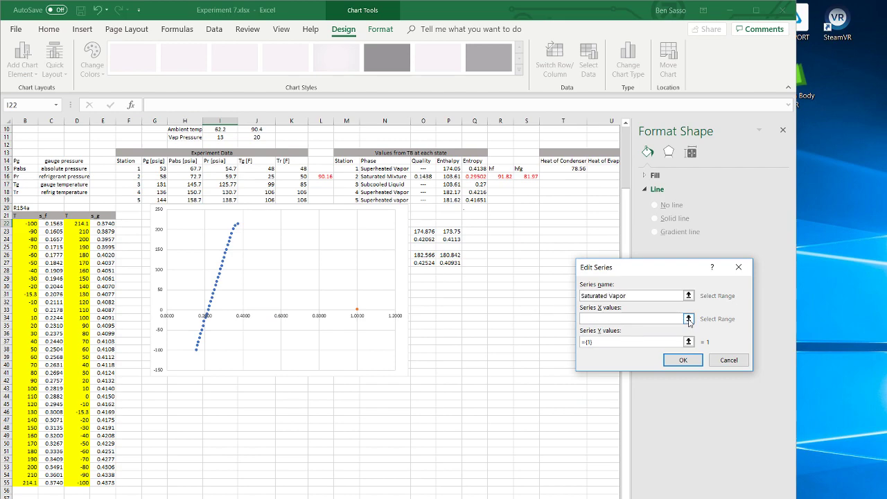
left_click(688, 318)
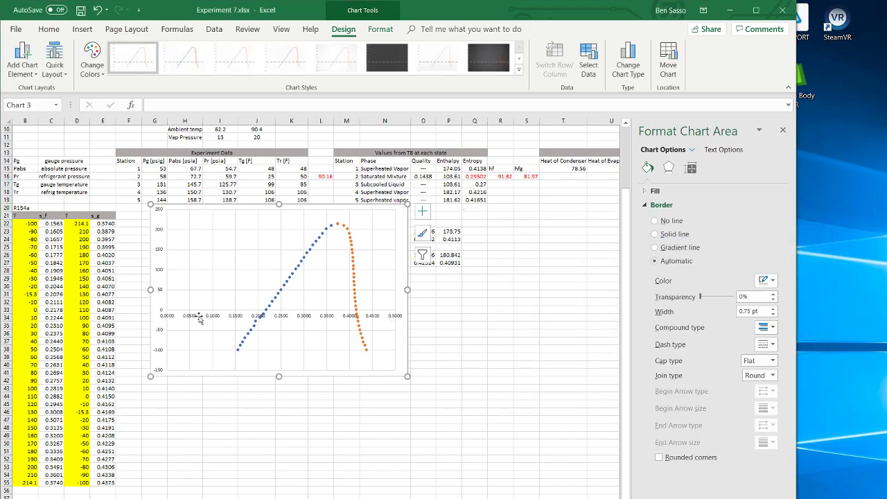
Set the horizontal entropy axis label position to Low in Format Axis.
left_click(199, 317)
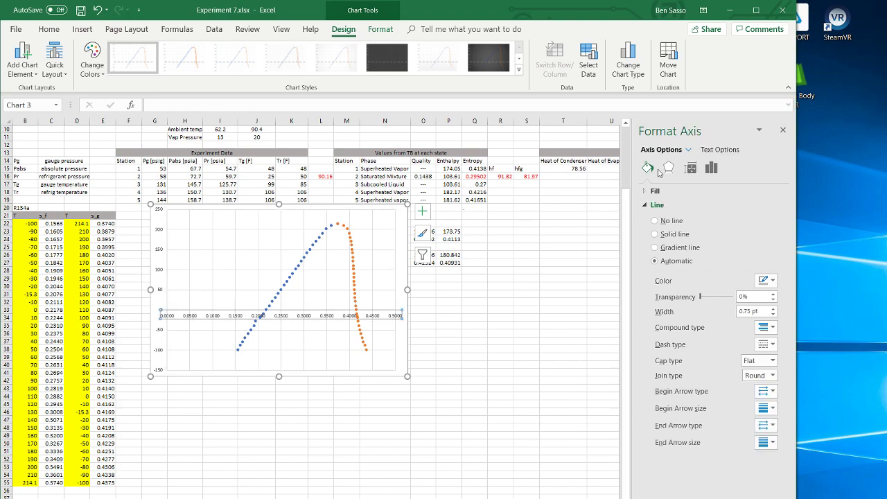
left_click(668, 168)
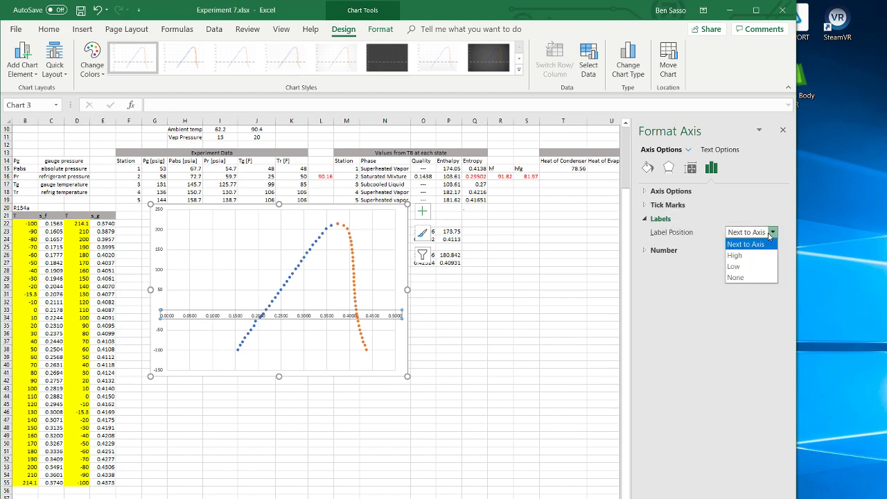
left_click(734, 266)
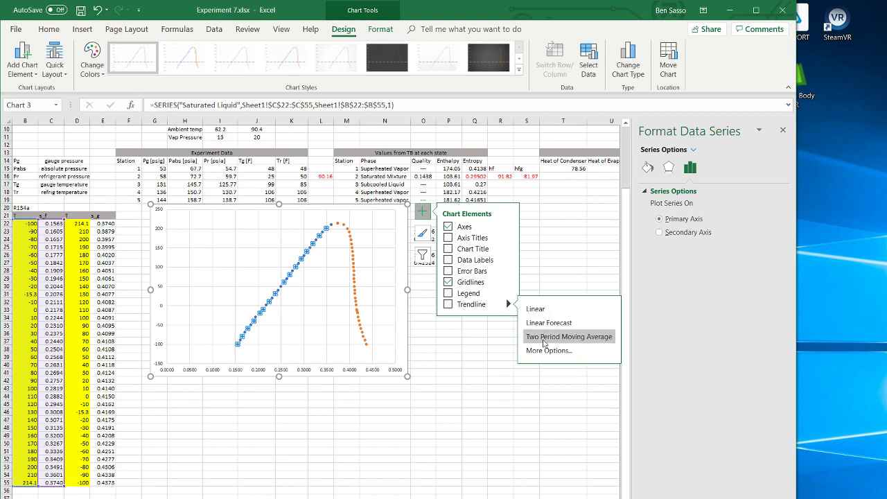
Add a moving-average trendline to the liquid curve, then one to the vapor curve.
left_click(569, 337)
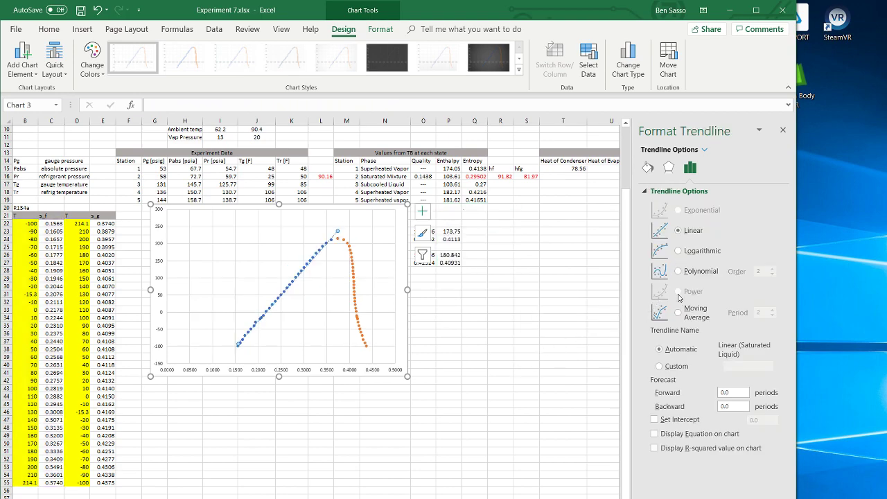
left_click(678, 312)
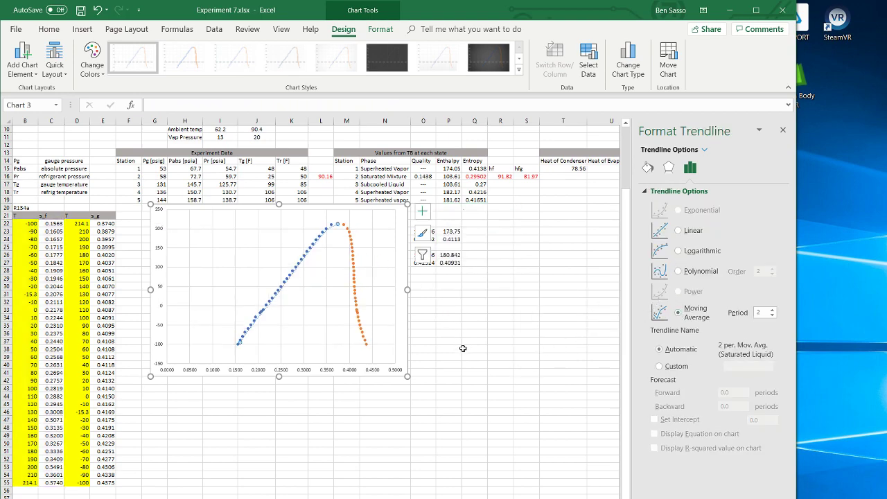
left_click(354, 261)
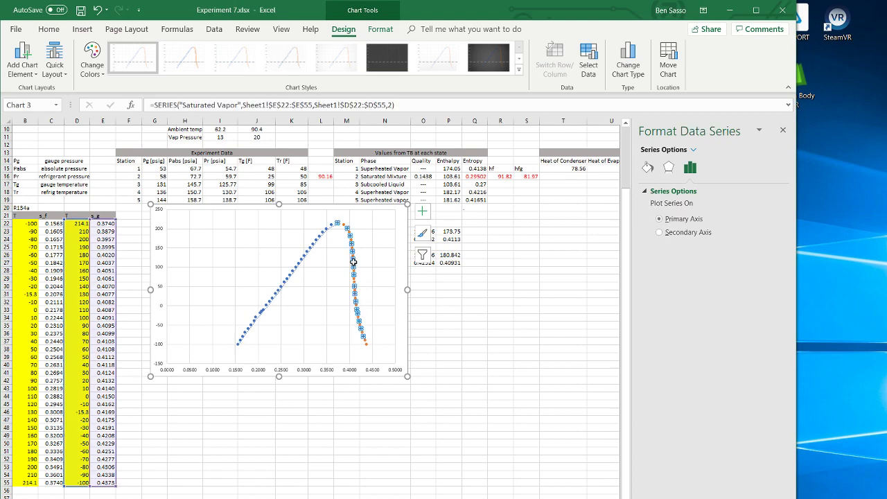
left_click(353, 263)
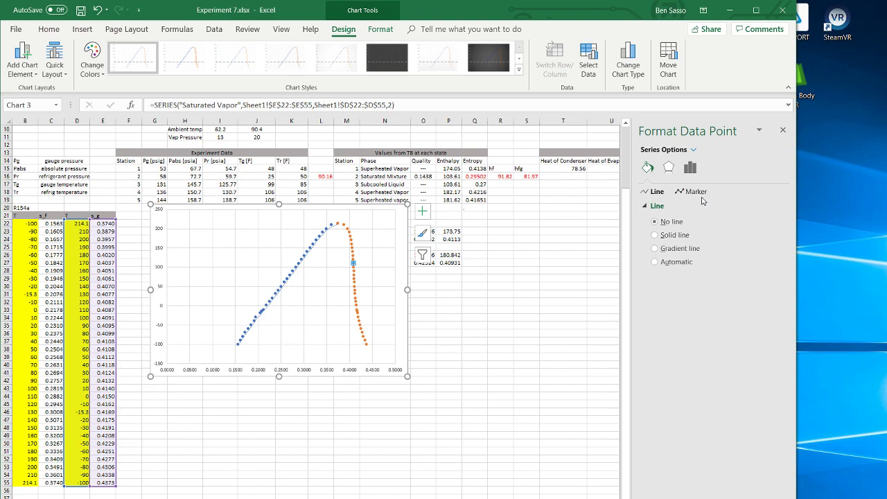
left_click(422, 211)
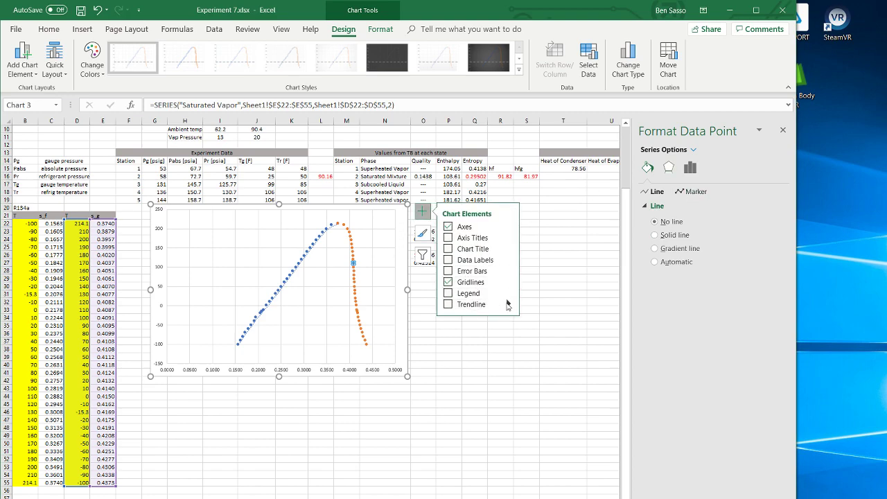
left_click(448, 304)
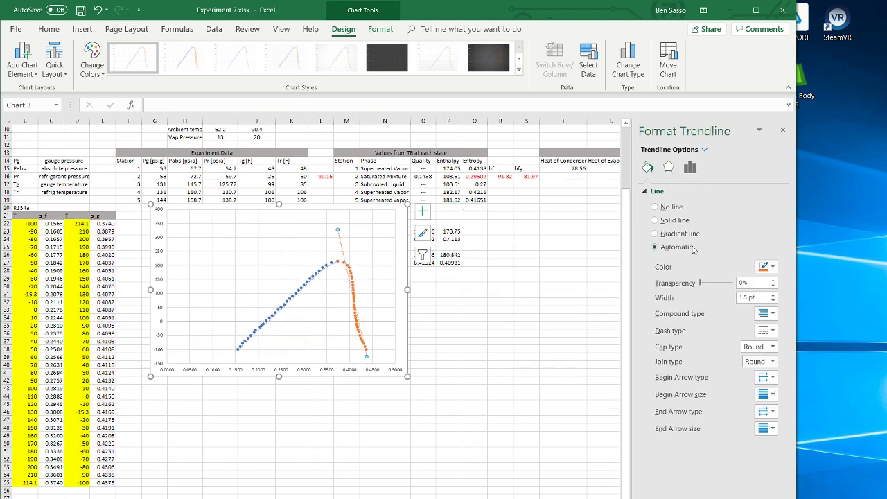
left_click(690, 167)
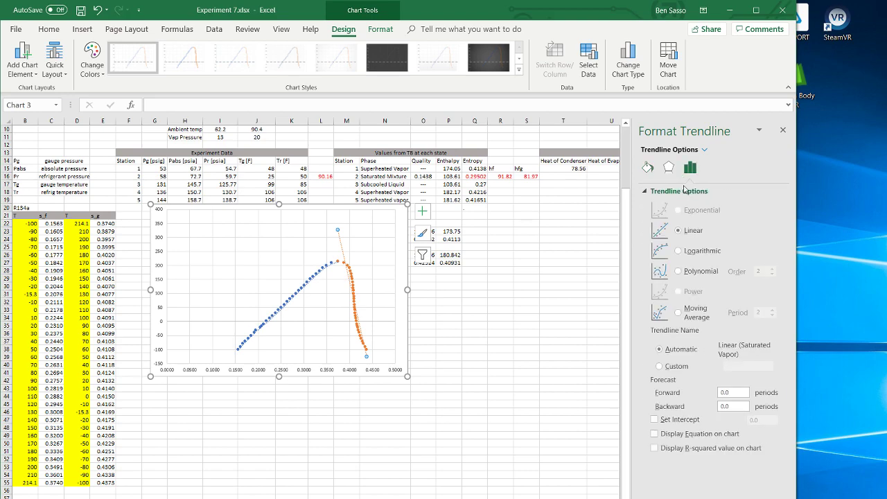
left_click(678, 311)
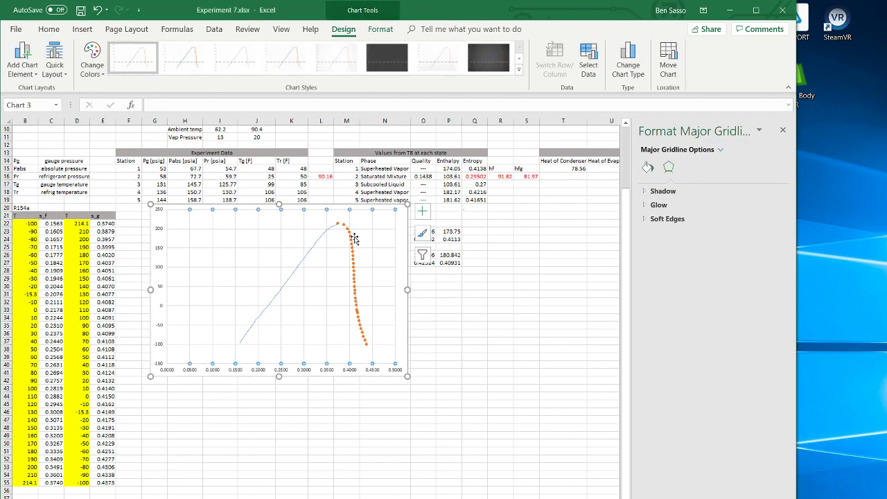
Select the Saturated Vapor series and open its marker settings.
left_click(360, 243)
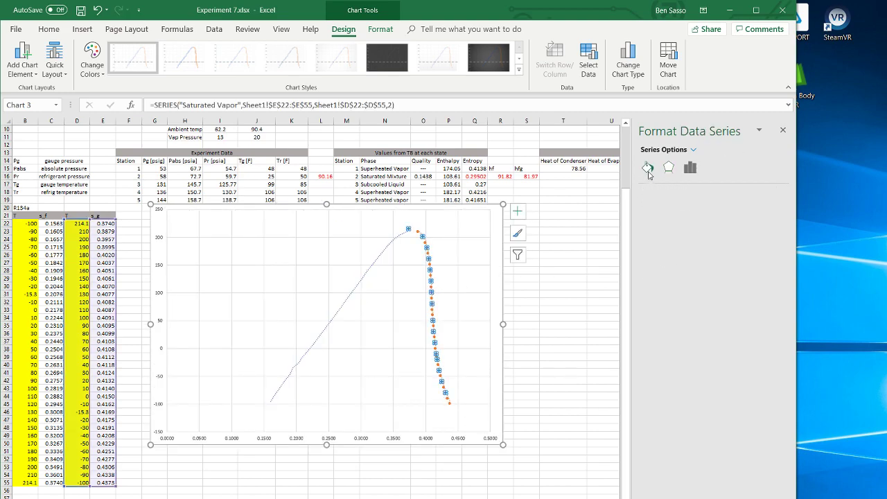
left_click(647, 167)
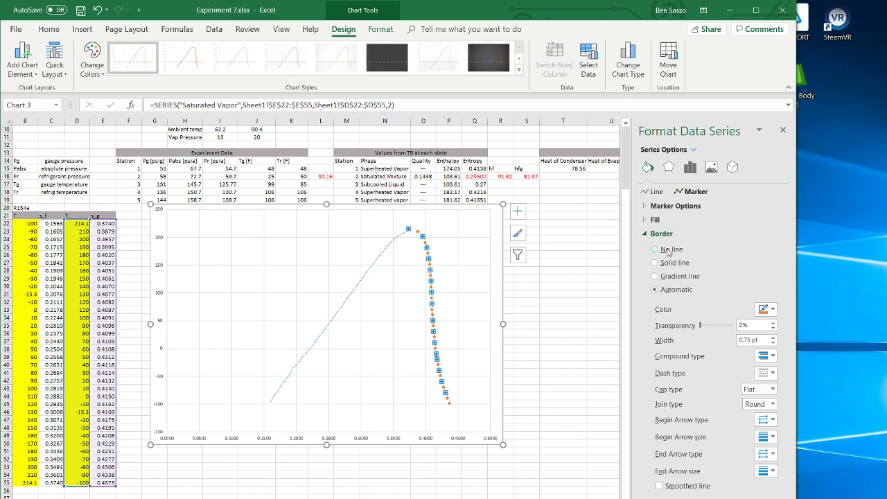